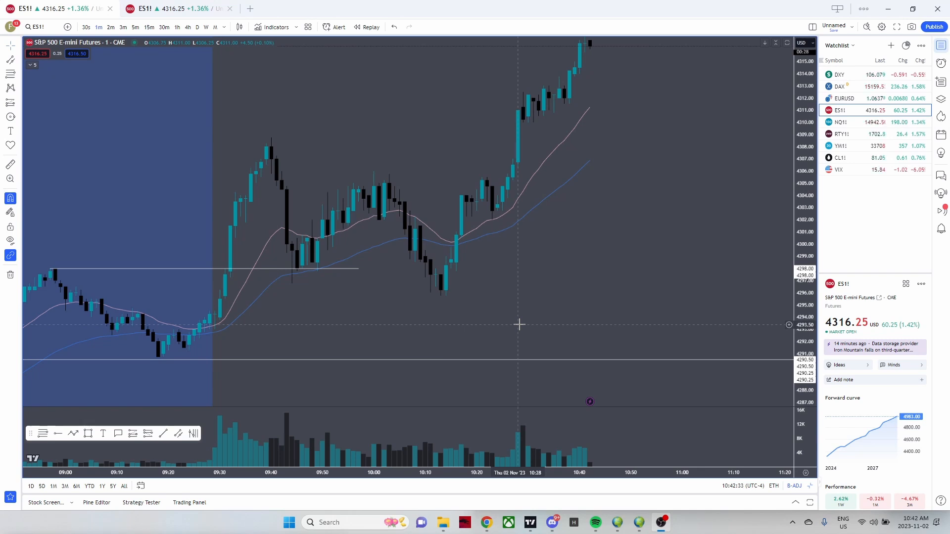
{"action": "mouse_move", "coordinate": [71, 129]}
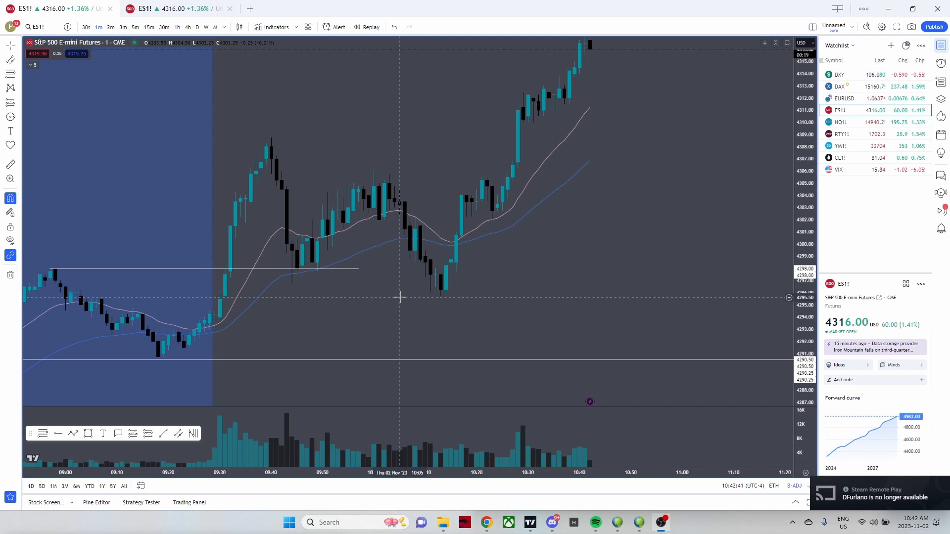
{"action": "mouse_move", "coordinate": [69, 125]}
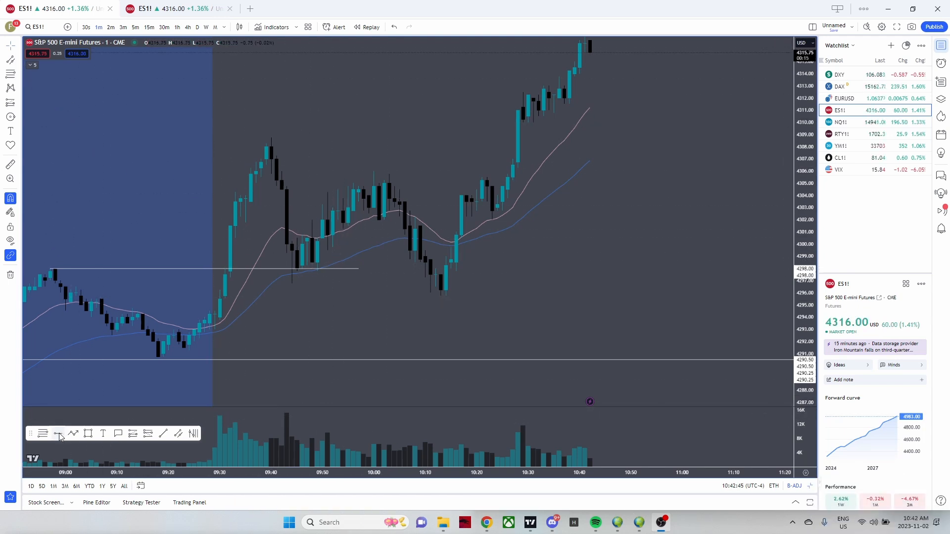
{"action": "mouse_move", "coordinate": [58, 433]}
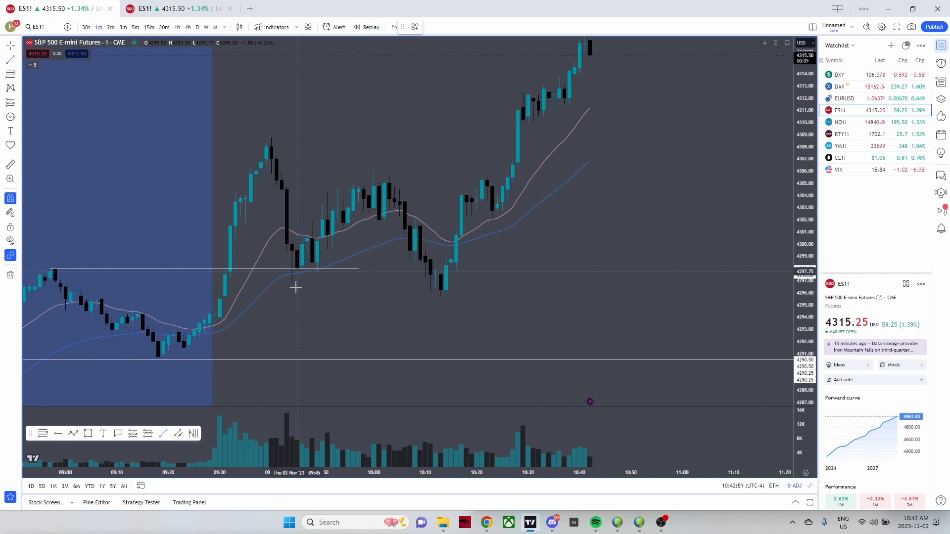
- Circle the high footprint bar's top and sketch pink lines of the move, then clear the markings
{"action": "left_click_drag", "start_coordinate": [293, 283], "coordinate": [497, 283]}
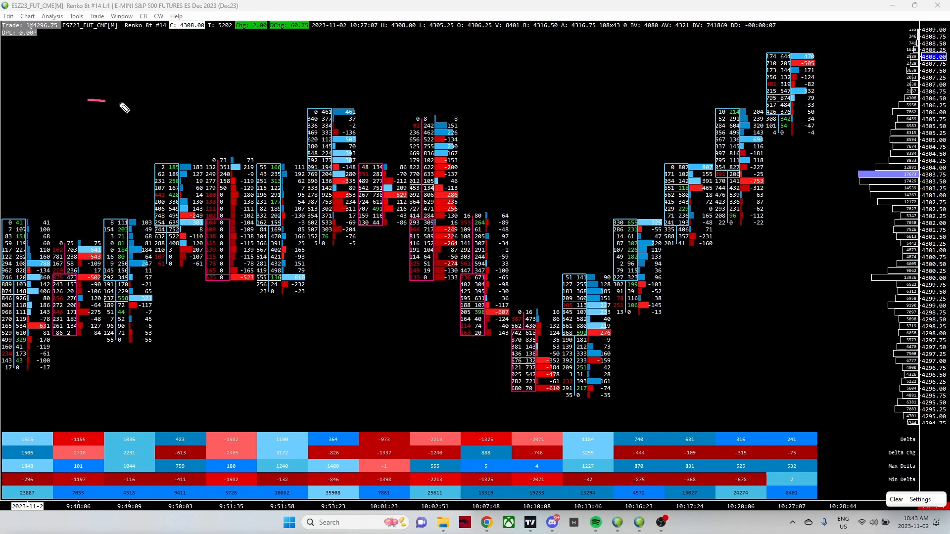
{"action": "left_click_drag", "start_coordinate": [94, 100], "coordinate": [488, 363]}
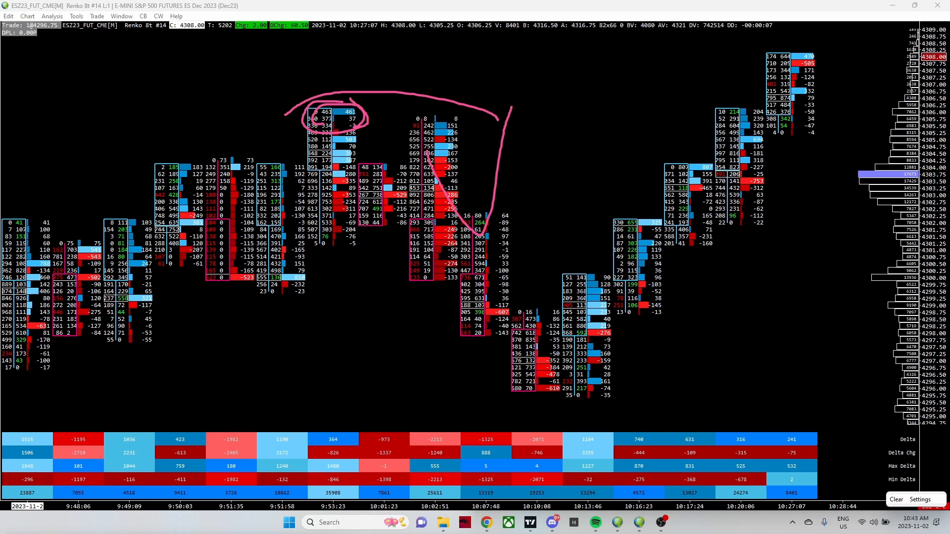
{"action": "left_click_drag", "start_coordinate": [12, 369], "coordinate": [180, 368]}
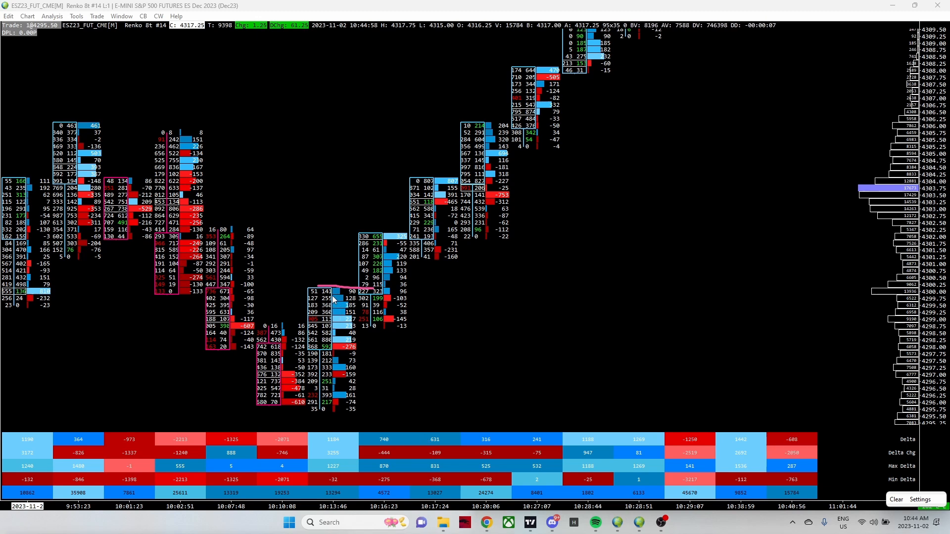
{"action": "left_click_drag", "start_coordinate": [320, 284], "coordinate": [485, 334]}
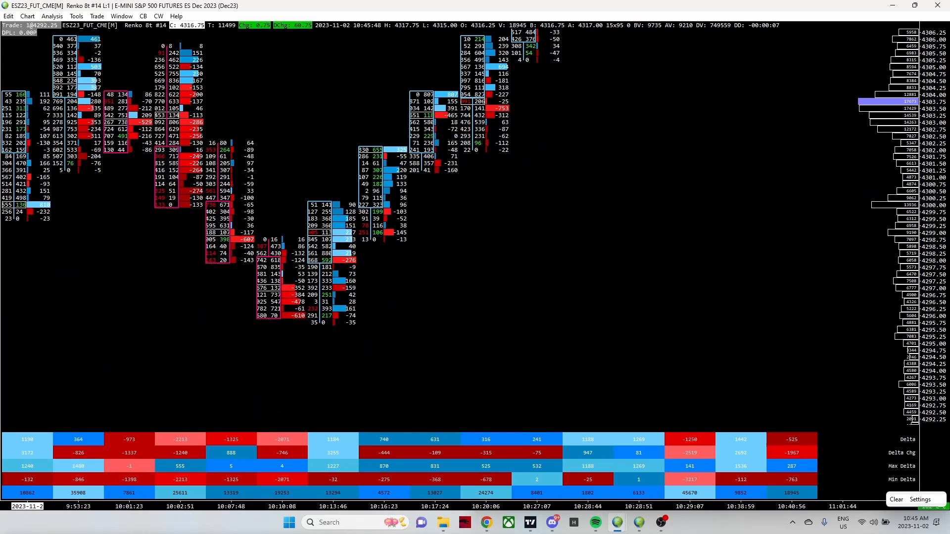
- Circle the leftmost bar's high, trace the rally with a pink curve, and arc under the sweep low
{"action": "left_click_drag", "start_coordinate": [7, 279], "coordinate": [158, 277]}
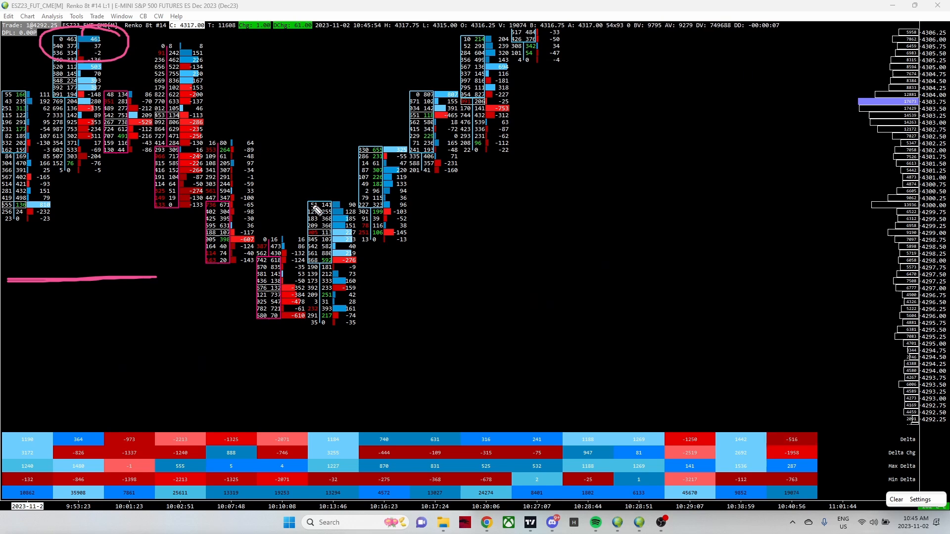
{"action": "left_click_drag", "start_coordinate": [317, 209], "coordinate": [357, 28]}
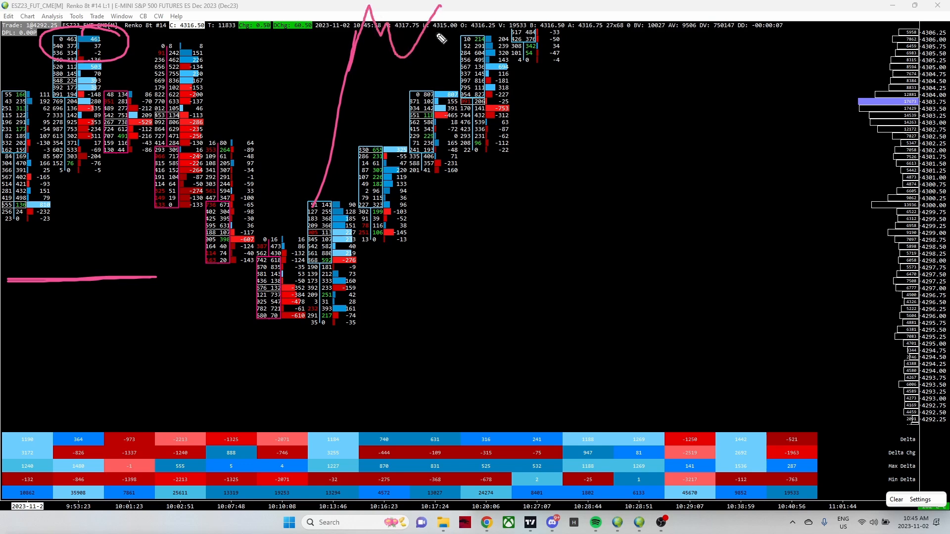
{"action": "mouse_move", "coordinate": [120, 210]}
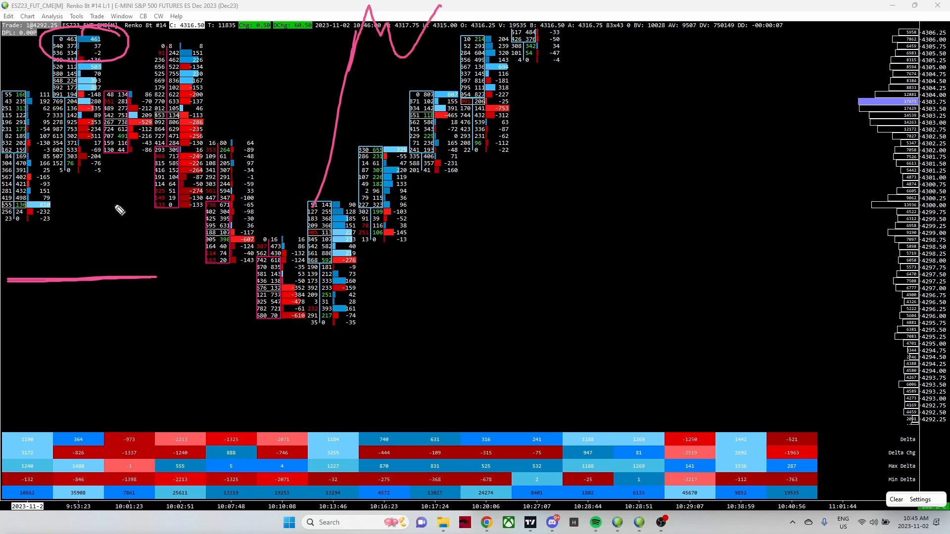
{"action": "left_click_drag", "start_coordinate": [207, 269], "coordinate": [455, 302]}
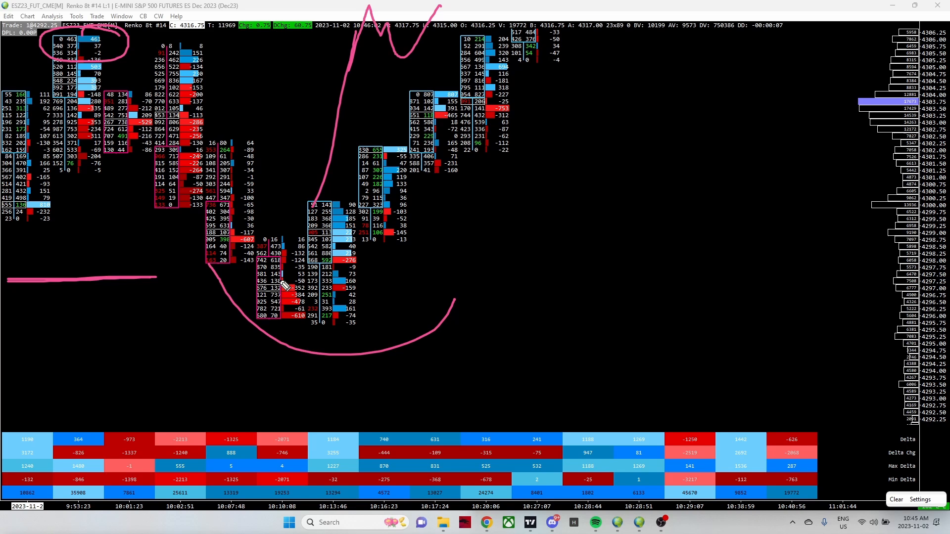